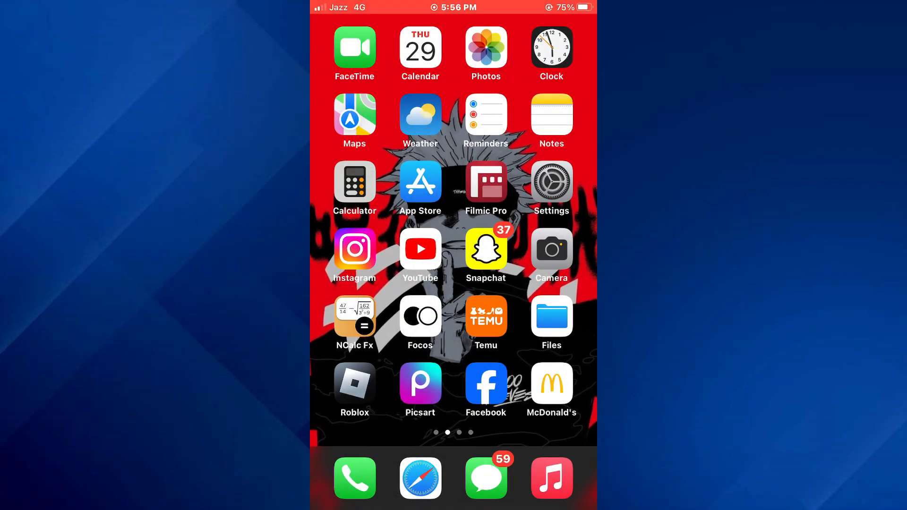
# Launch WhatsApp from the next Home Screen page to show the Chats list.
pyautogui.hscroll(-3)
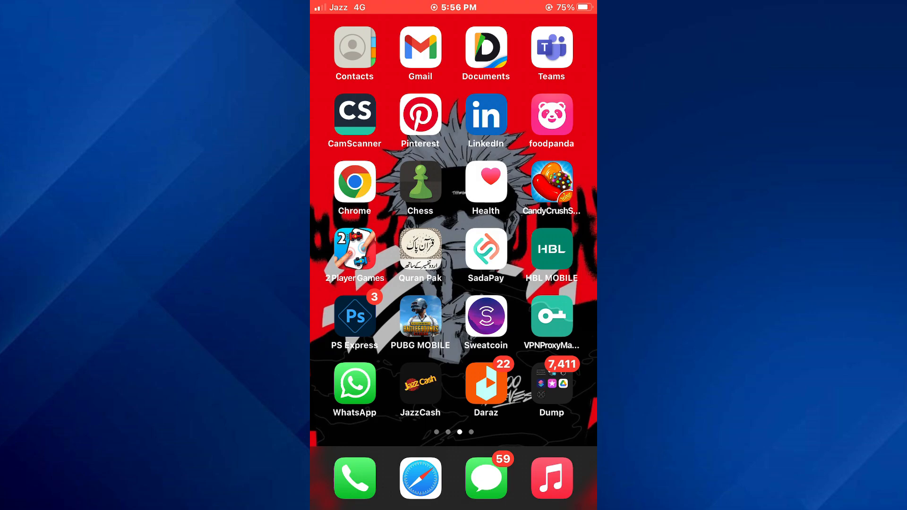
pyautogui.click(354, 384)
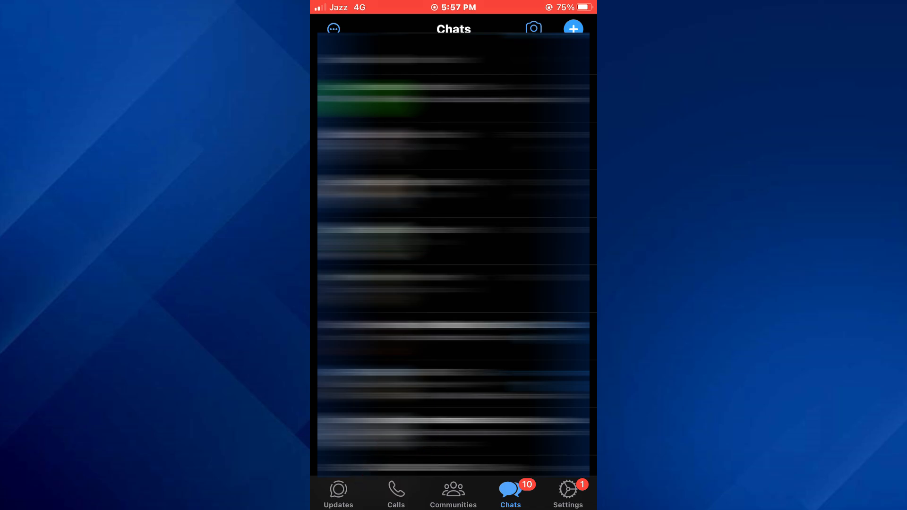
# From the Updates tab, start Create Channel and get past the intro to the blank form.
pyautogui.click(338, 492)
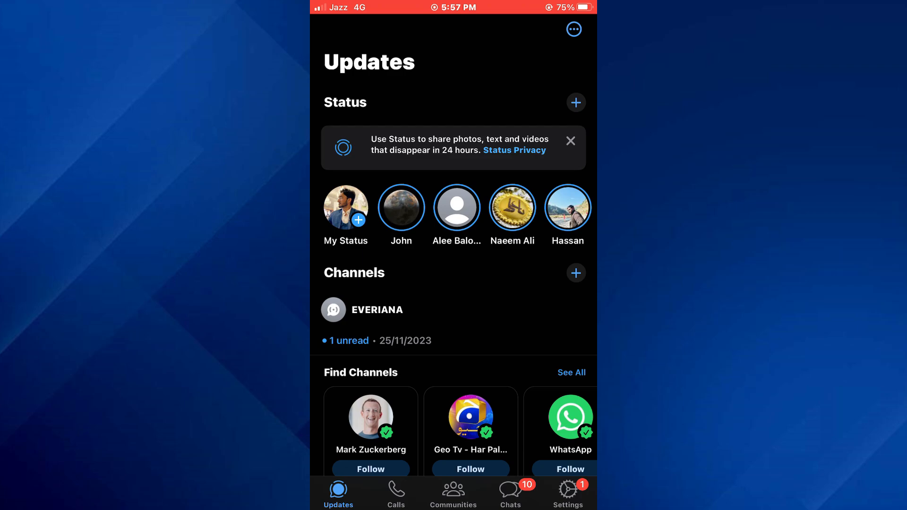
pyautogui.click(575, 272)
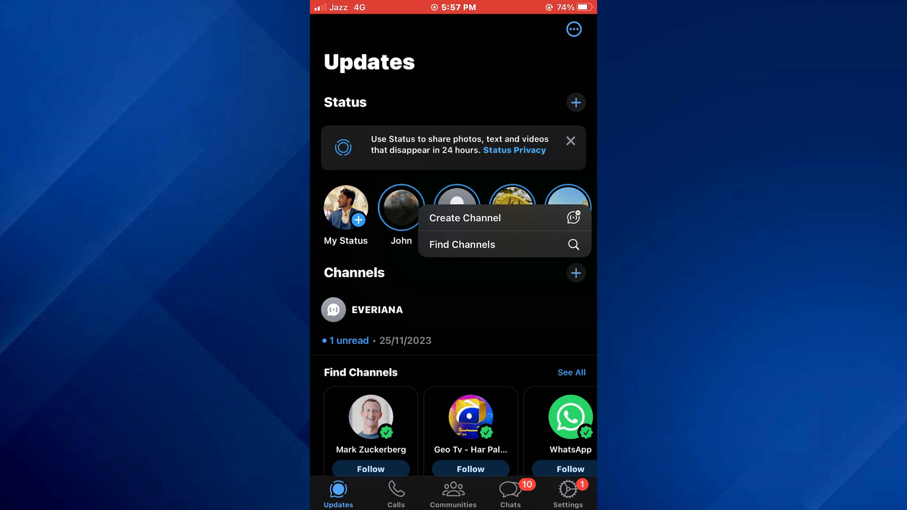
pyautogui.click(464, 218)
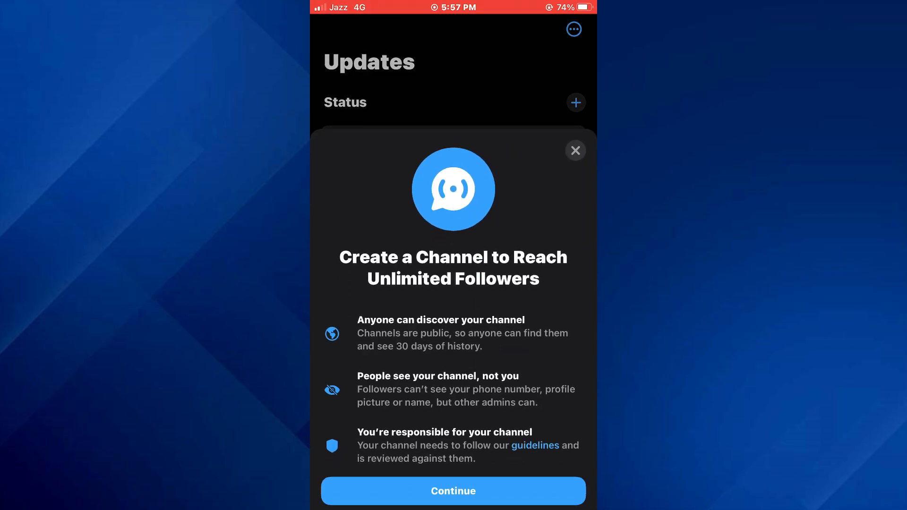
pyautogui.click(452, 491)
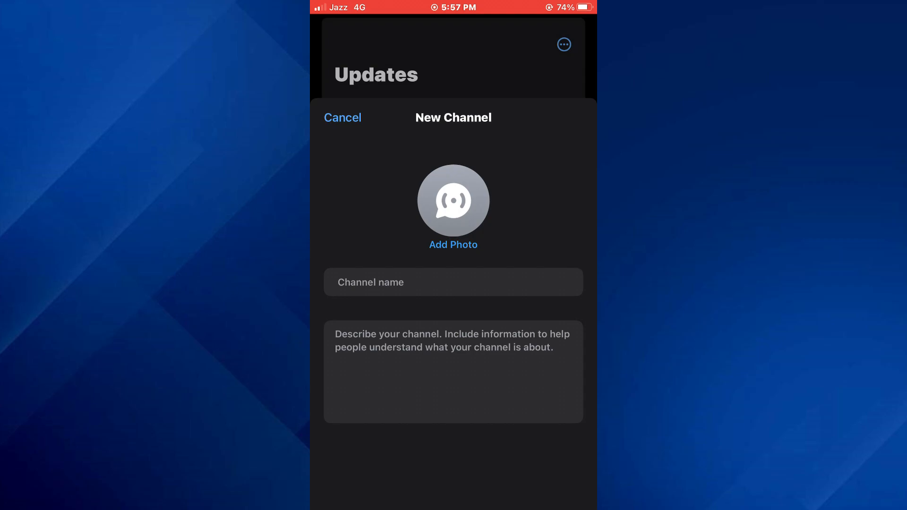
# Name the channel 'Sample test!', capture a camera photo as its icon, and create it.
pyautogui.write('Sample')
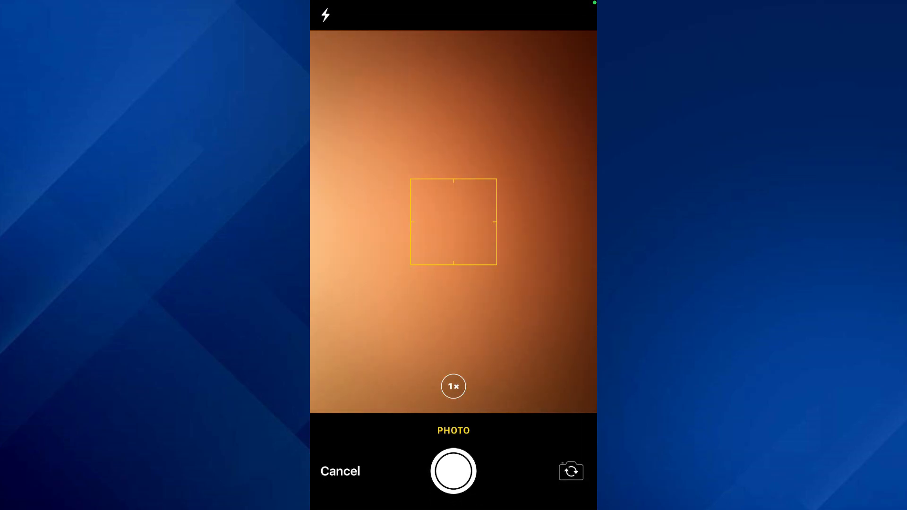
pyautogui.click(453, 471)
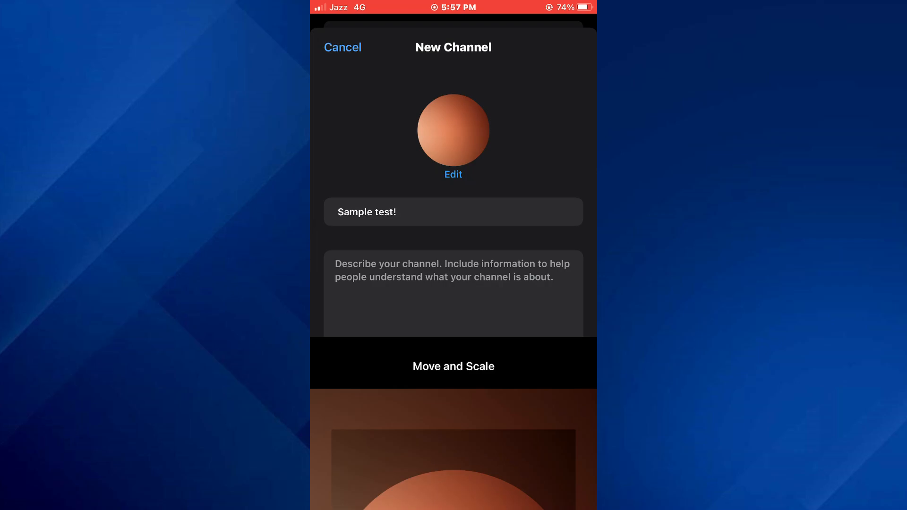
pyautogui.click(453, 212)
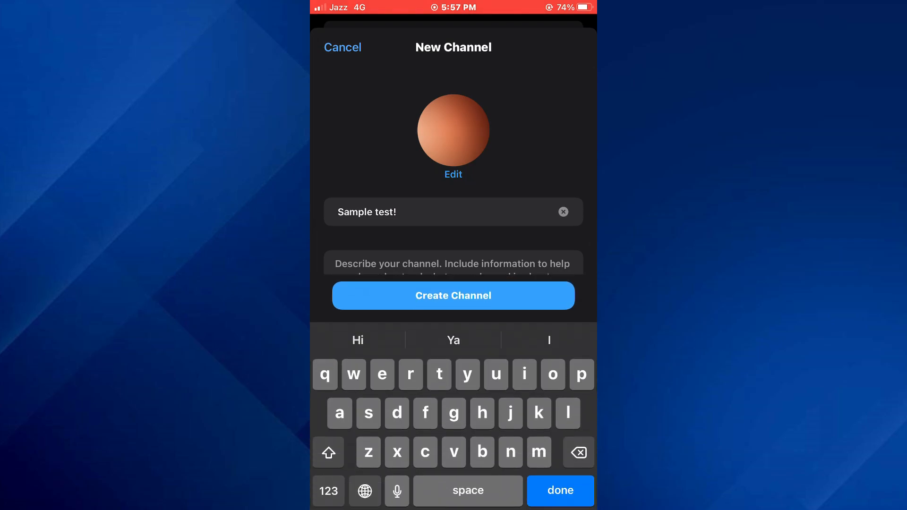
pyautogui.click(453, 296)
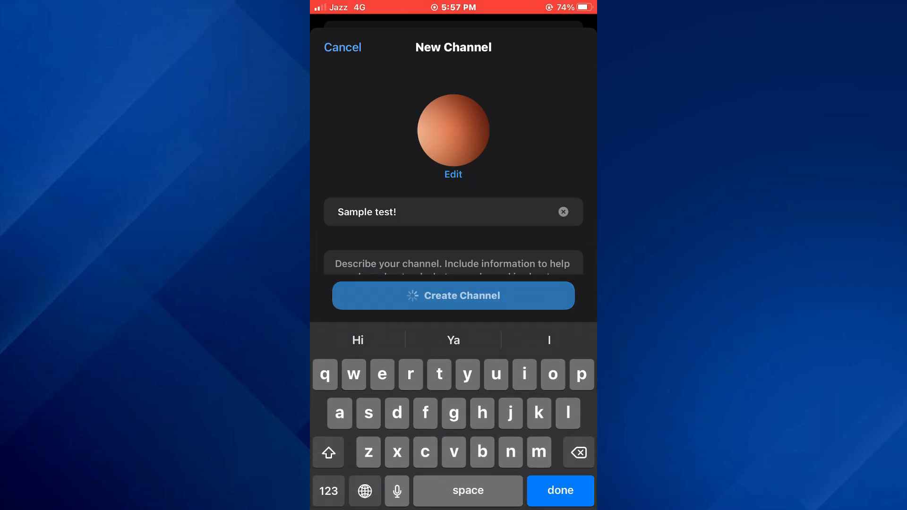
pyautogui.click(453, 295)
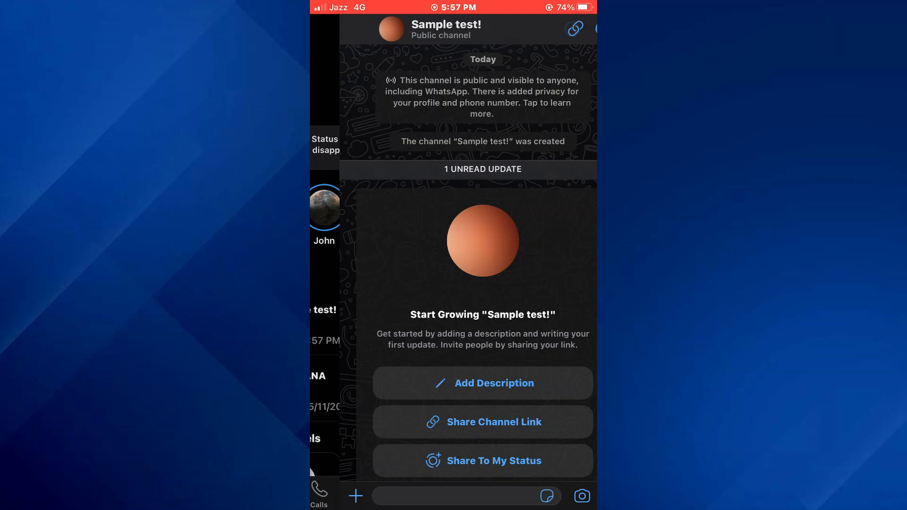